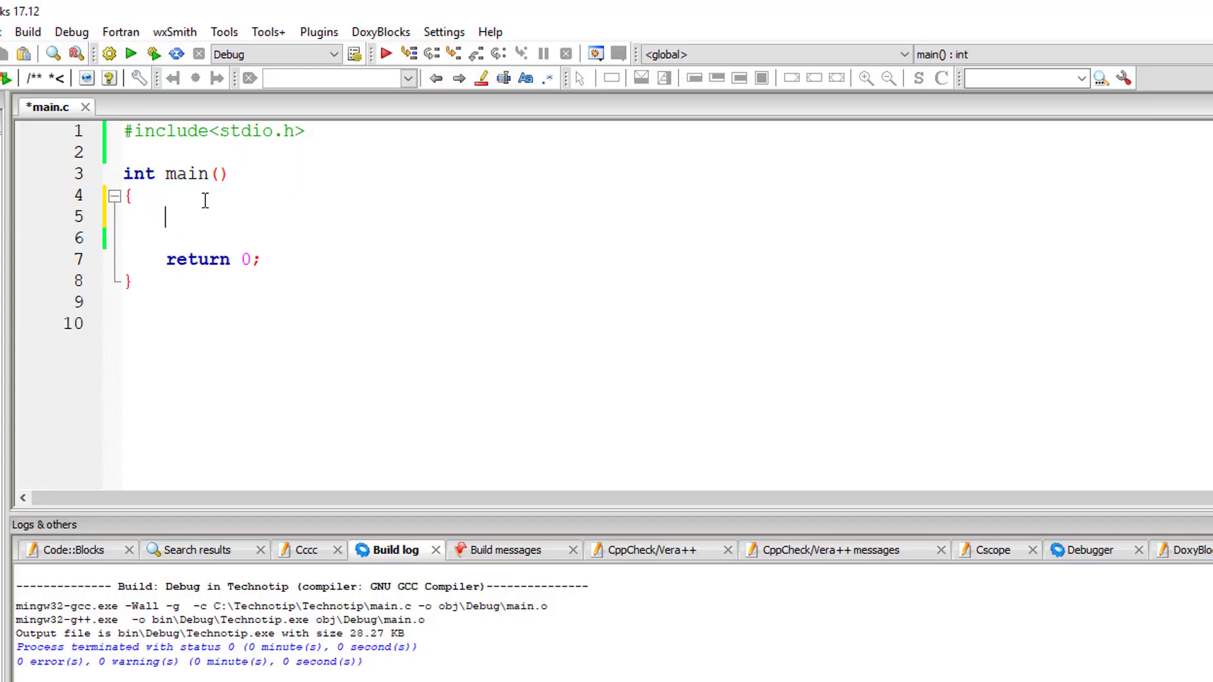
# Declare 'int p, t;' and 'float r, ci;' inside main with a blank line after
pyautogui.write('int p')
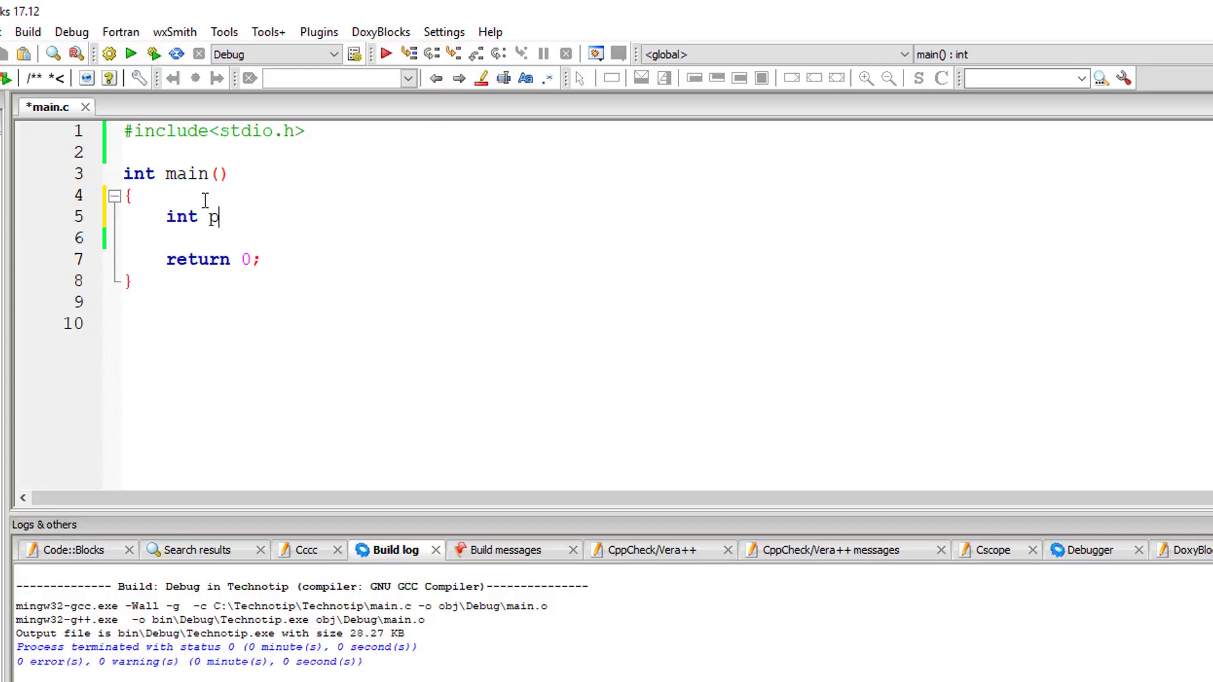
pyautogui.write(',')
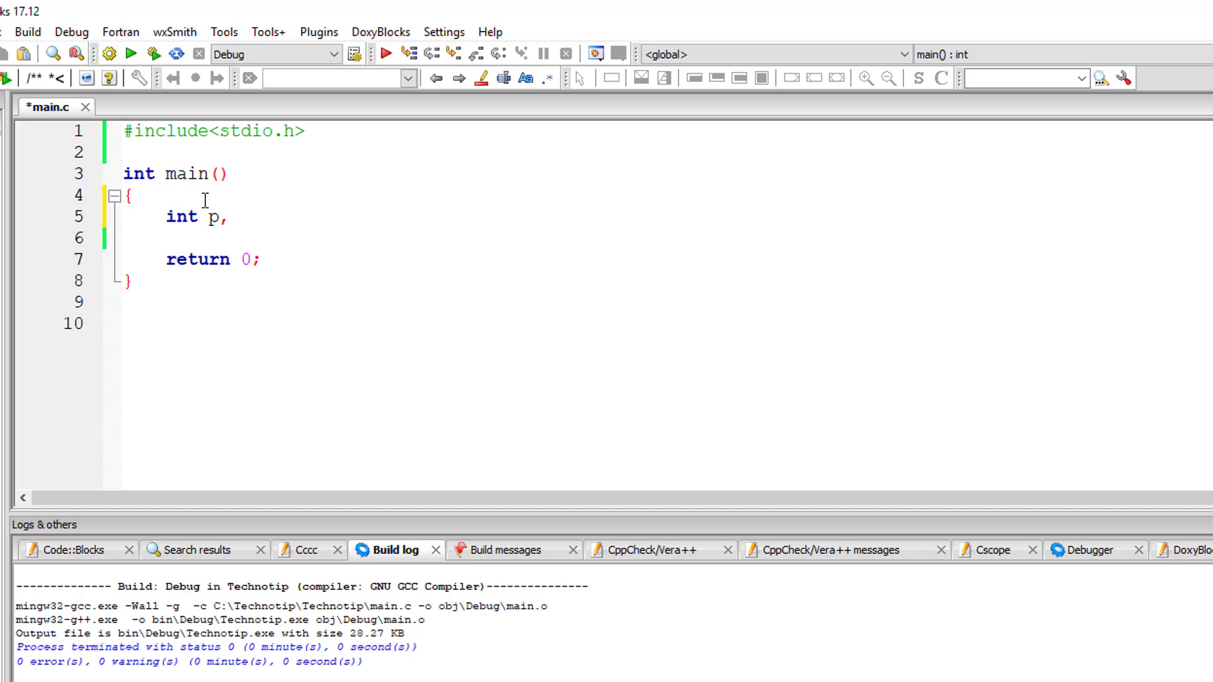
pyautogui.write(', t;')
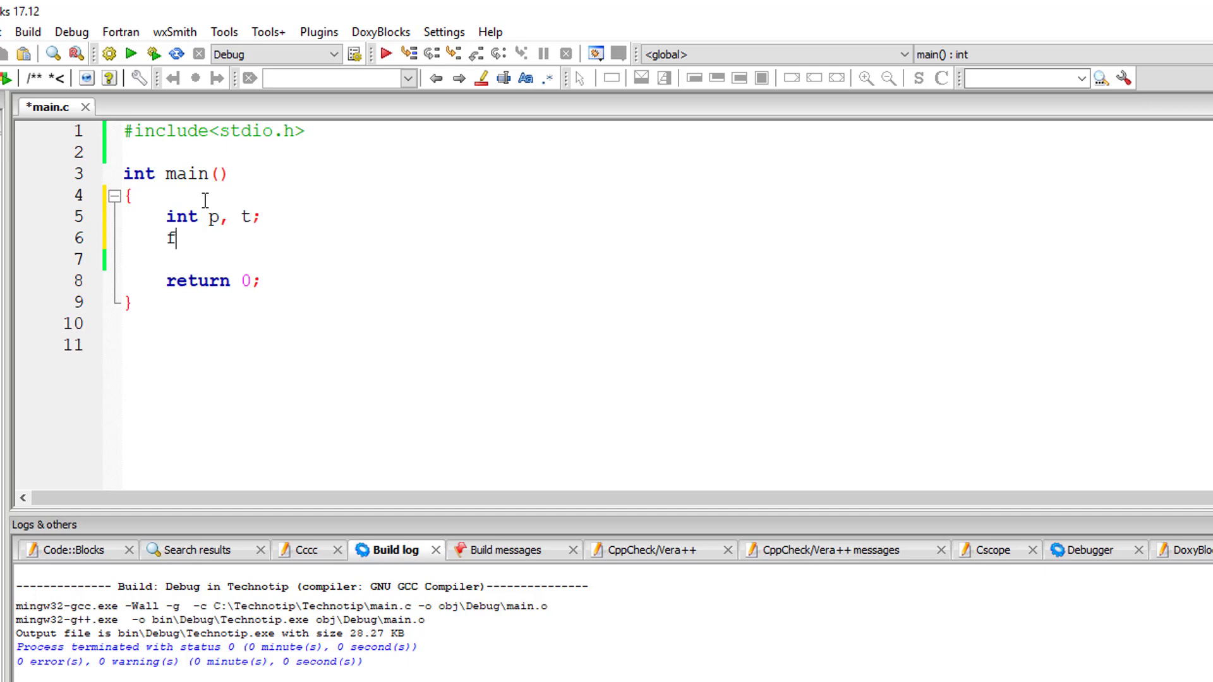
pyautogui.write('loat')
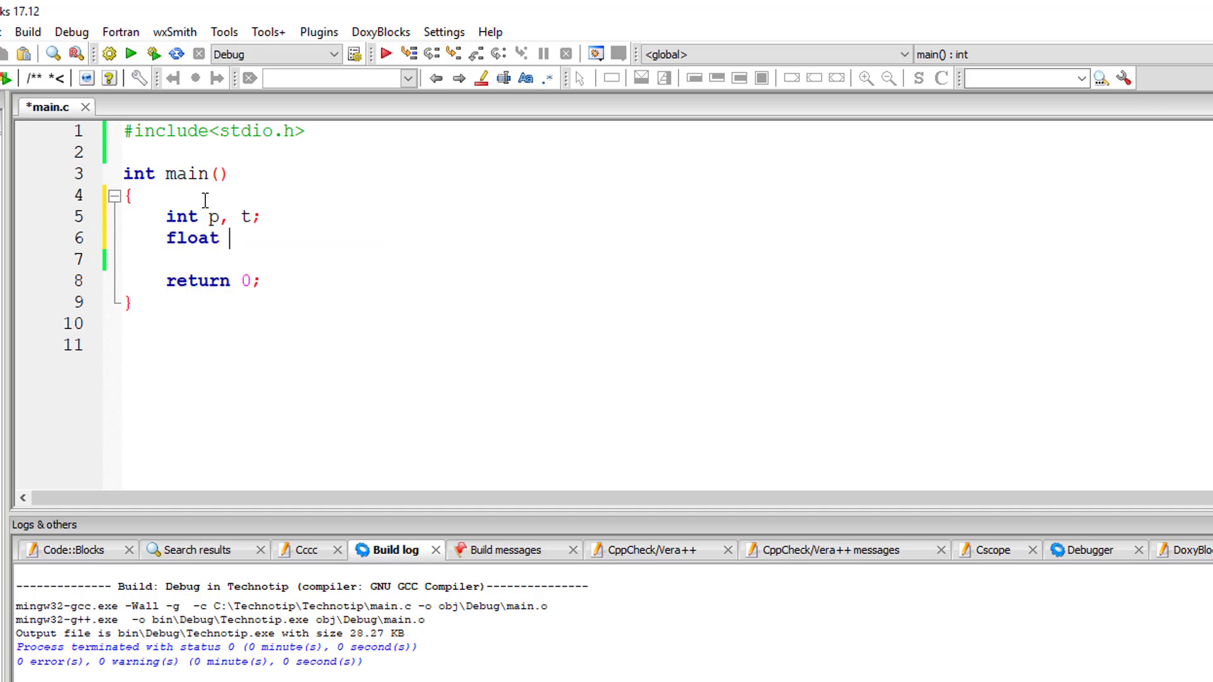
pyautogui.write('r, ci;')
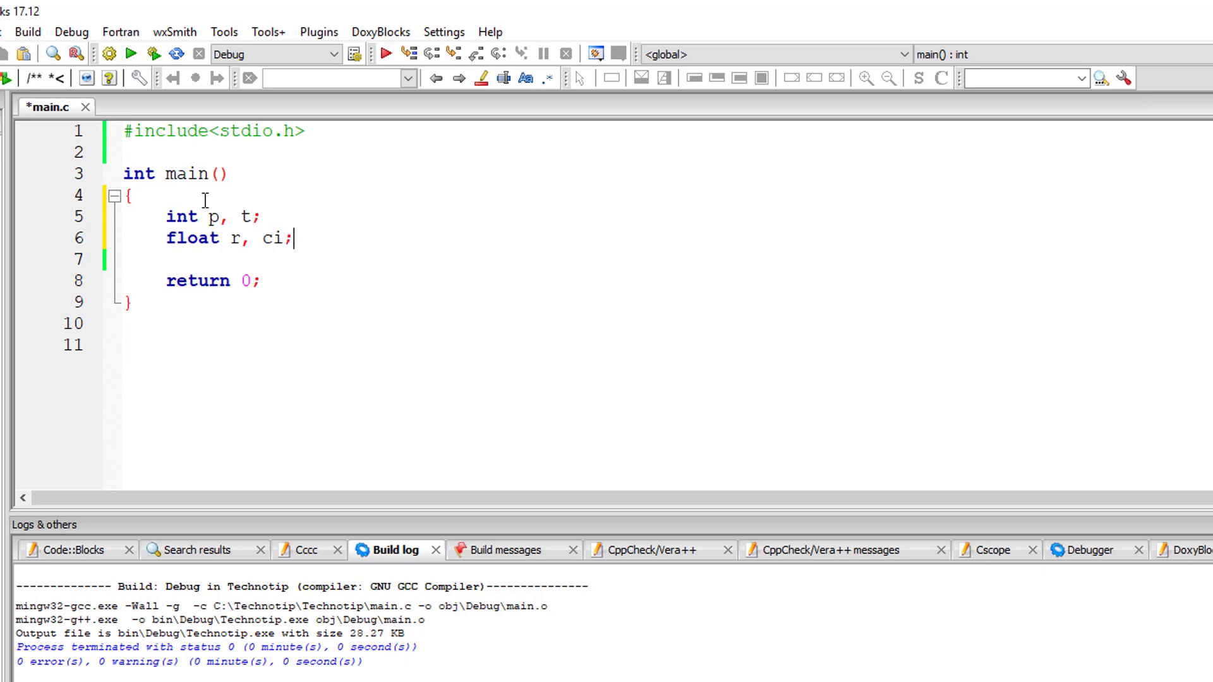
pyautogui.press('Enter')
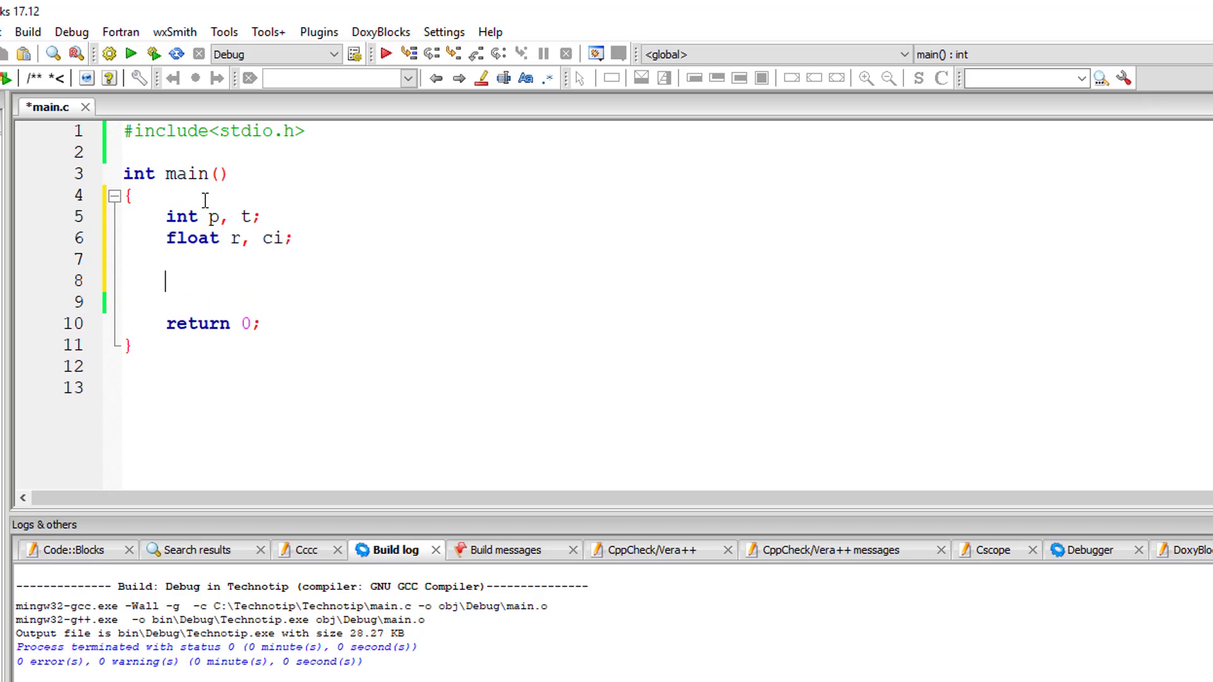
# Add a printf prompt for the principal amount and a scanf reading it with "%d"
pyautogui.write('printf("Enter "')
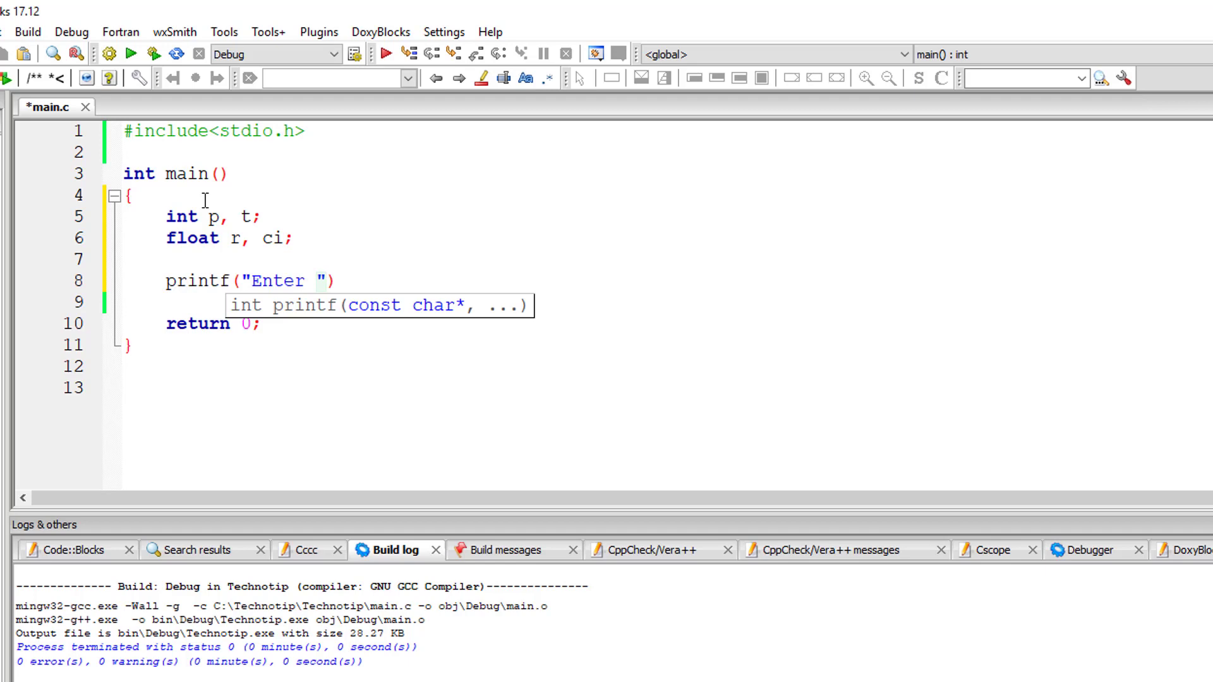
pyautogui.write('principal amount\\n')
pyautogui.click(663, 302)
pyautogui.write('scanf(')
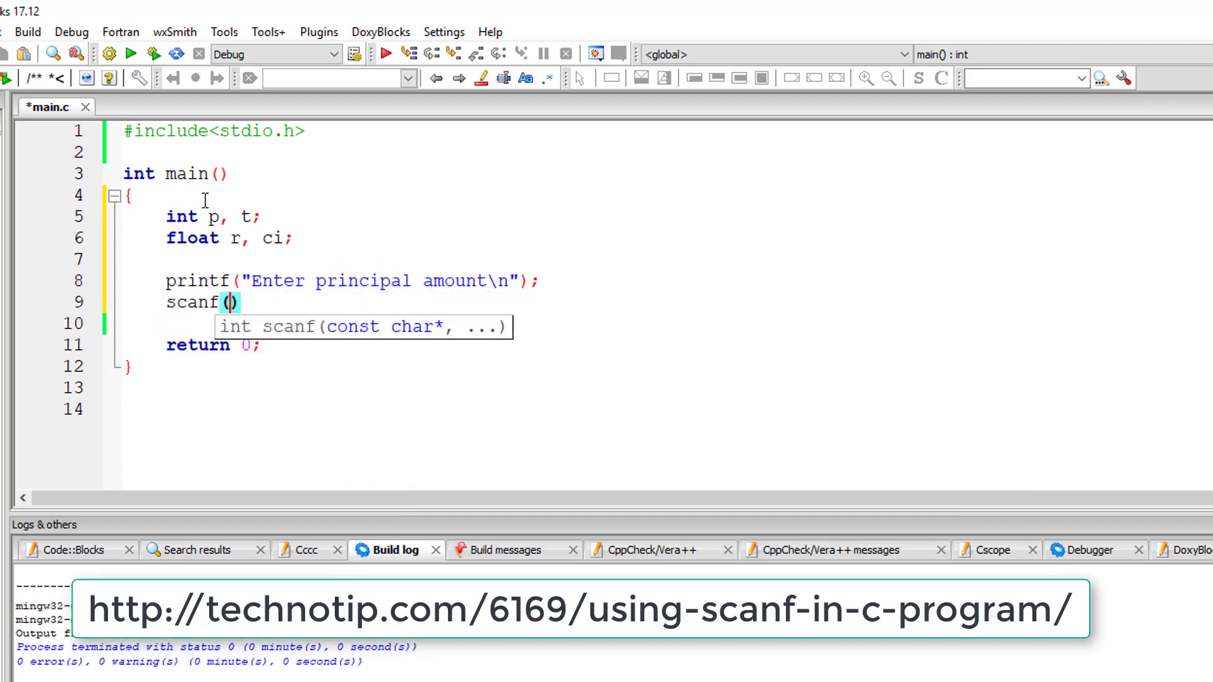
pyautogui.write('"%d", &p')
pyautogui.write('scanf("%d", &t);')
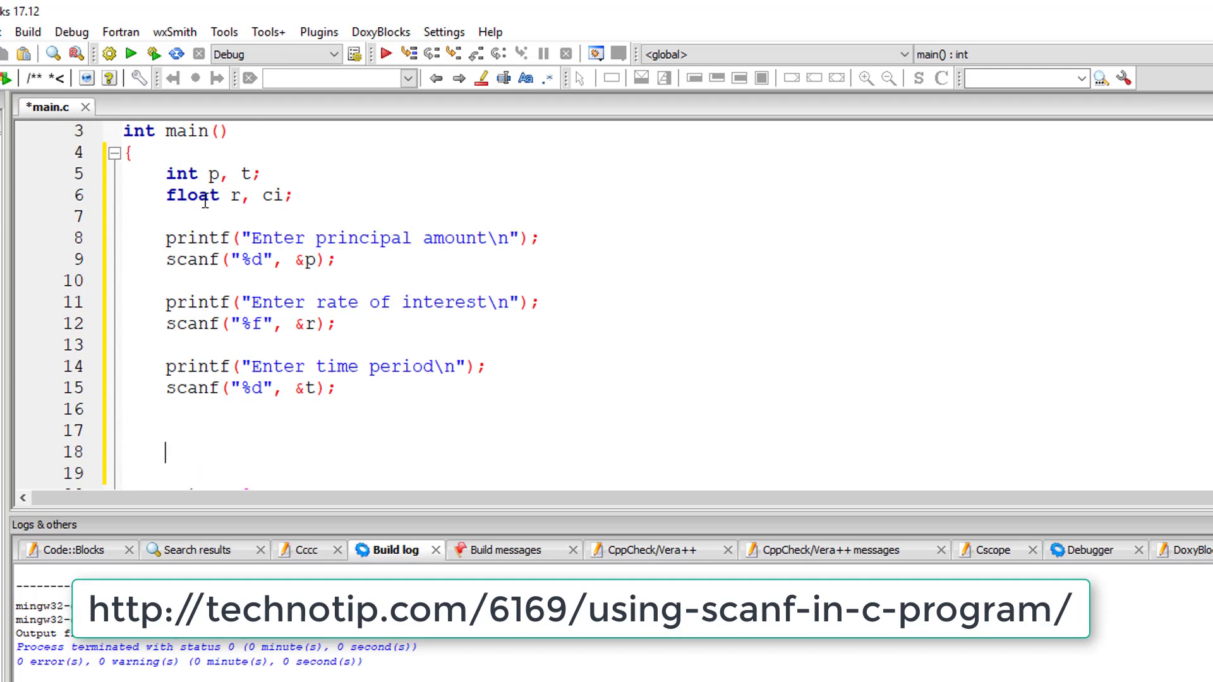
# Write the formula 'ci = p * pow( (1 + r / 100), t );'
pyautogui.write('c')
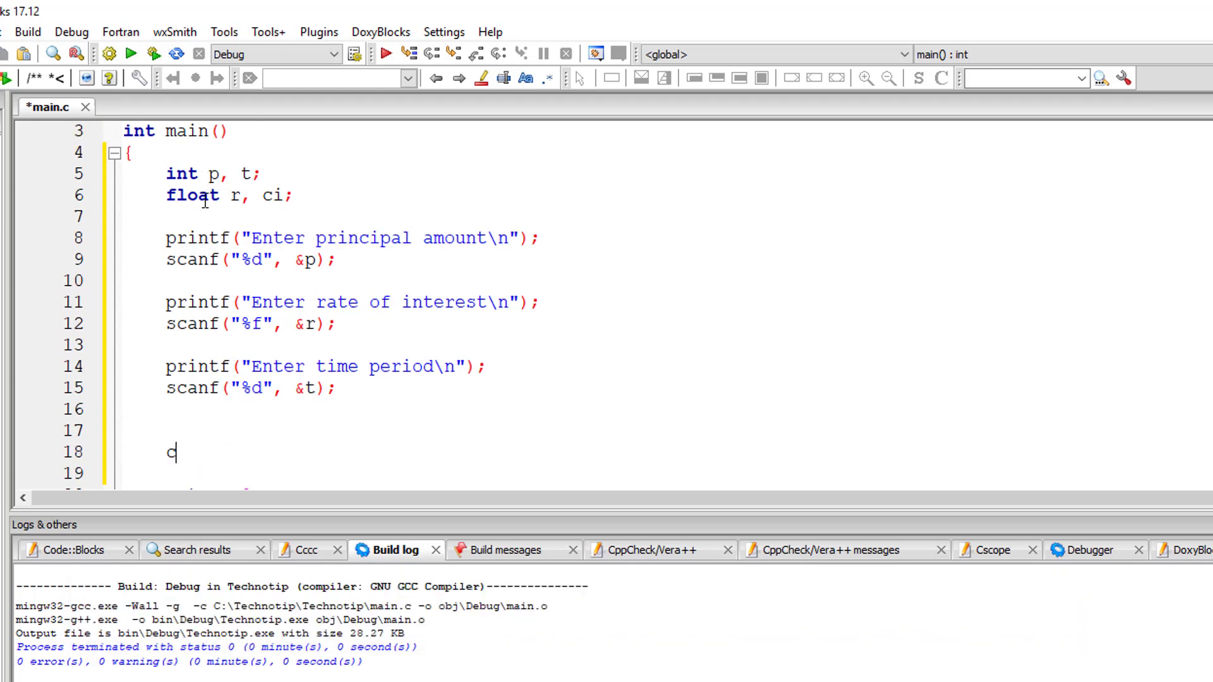
pyautogui.write('i =')
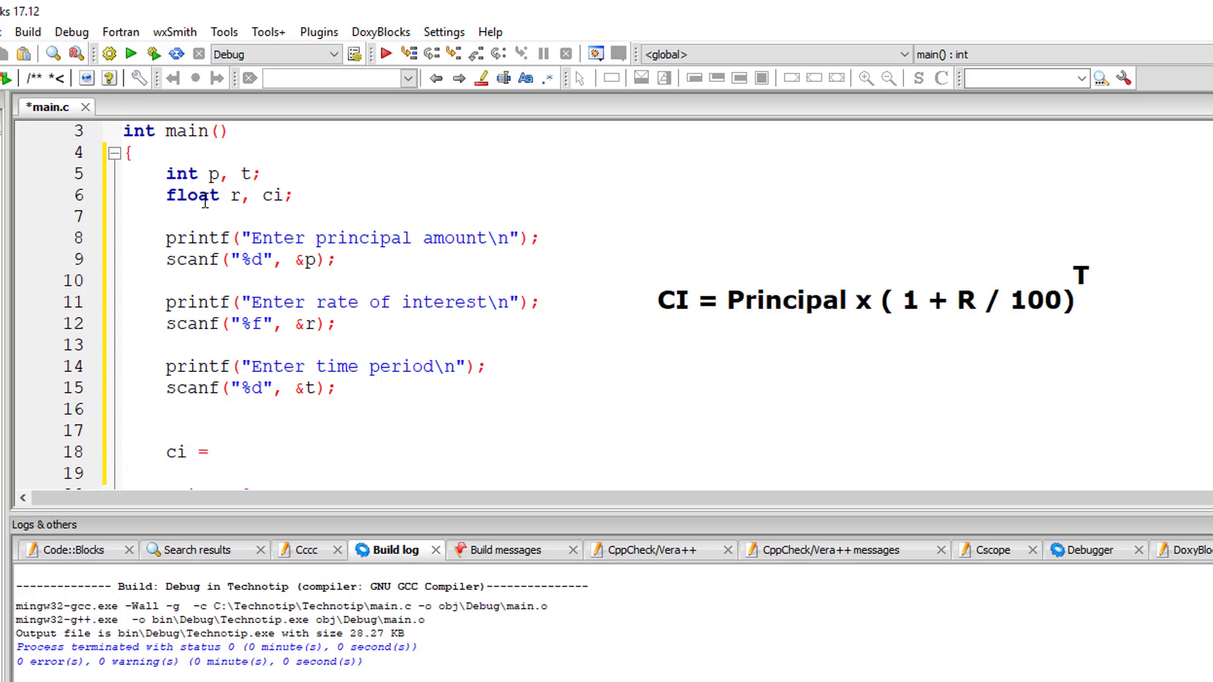
pyautogui.write('p')
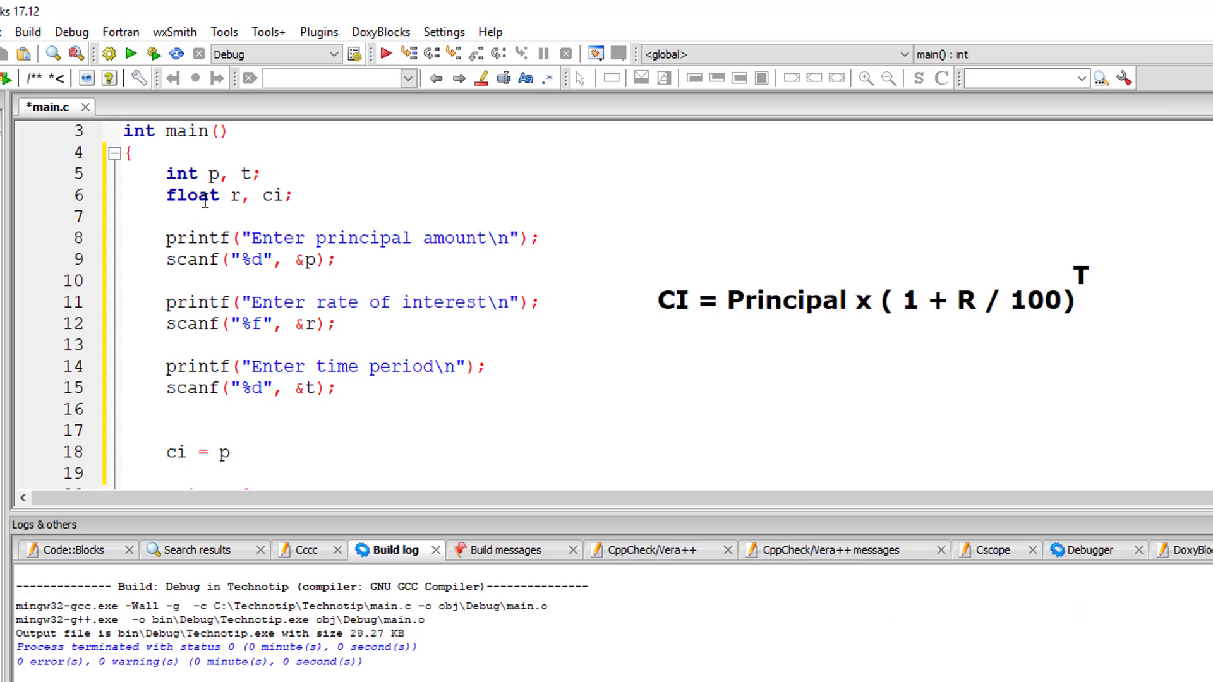
pyautogui.write('*')
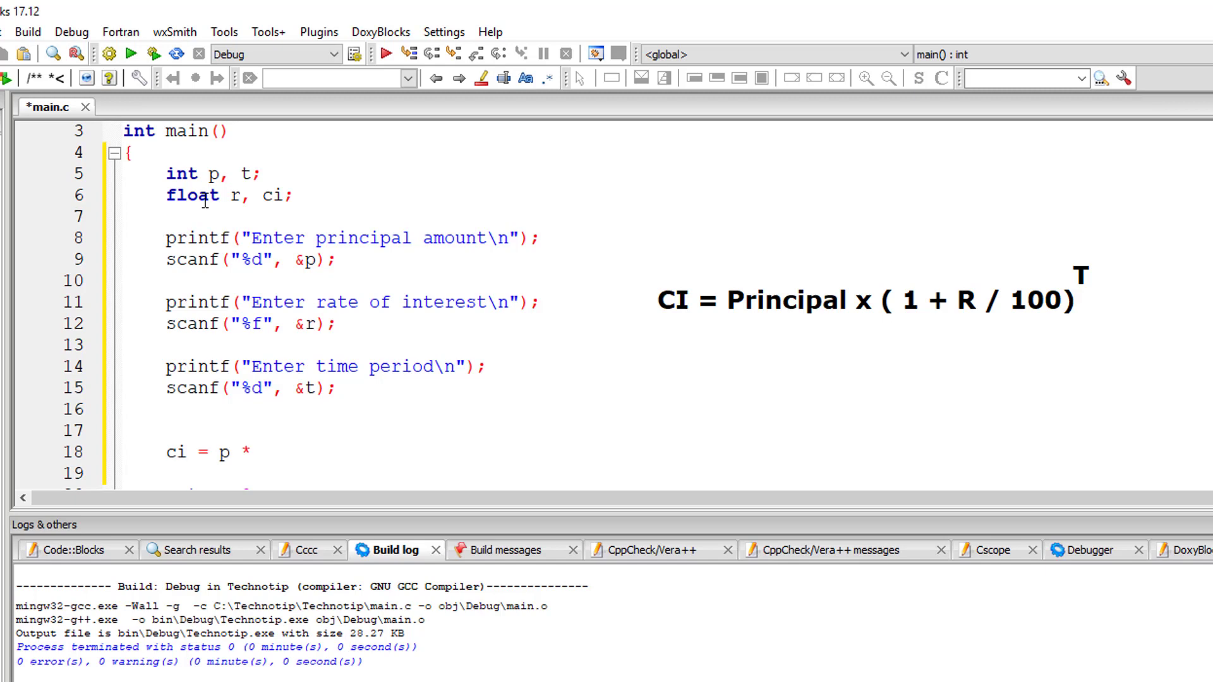
pyautogui.write('pow()')
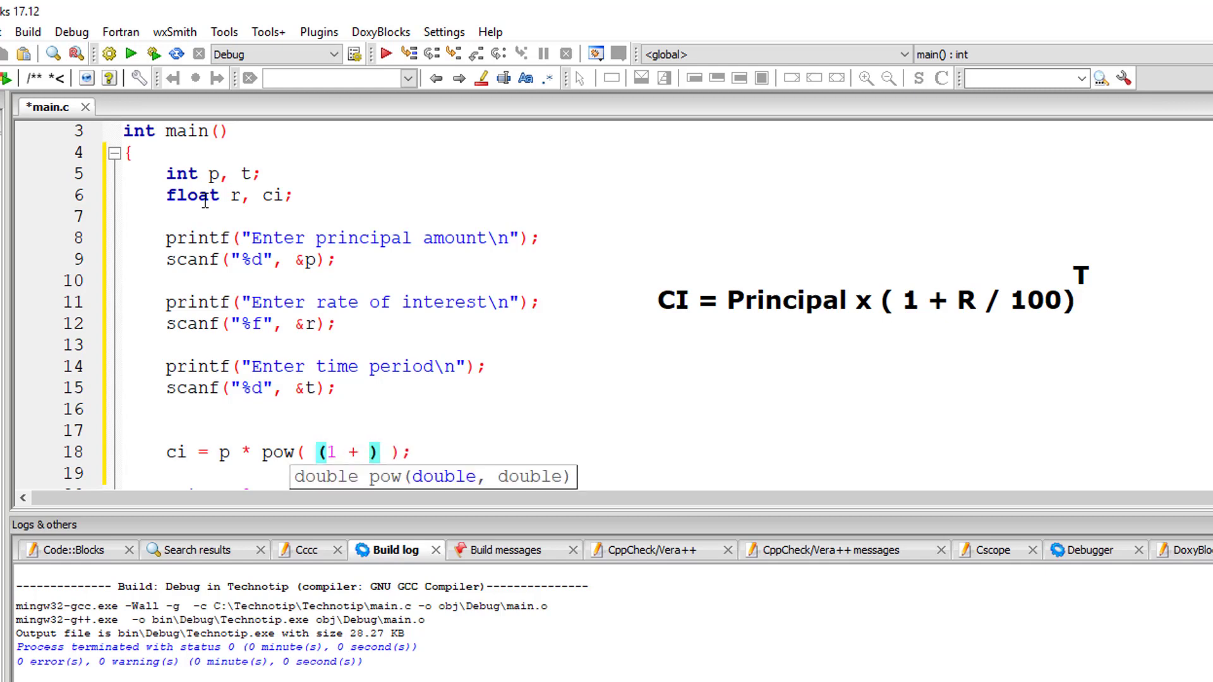
pyautogui.write('r / 100')
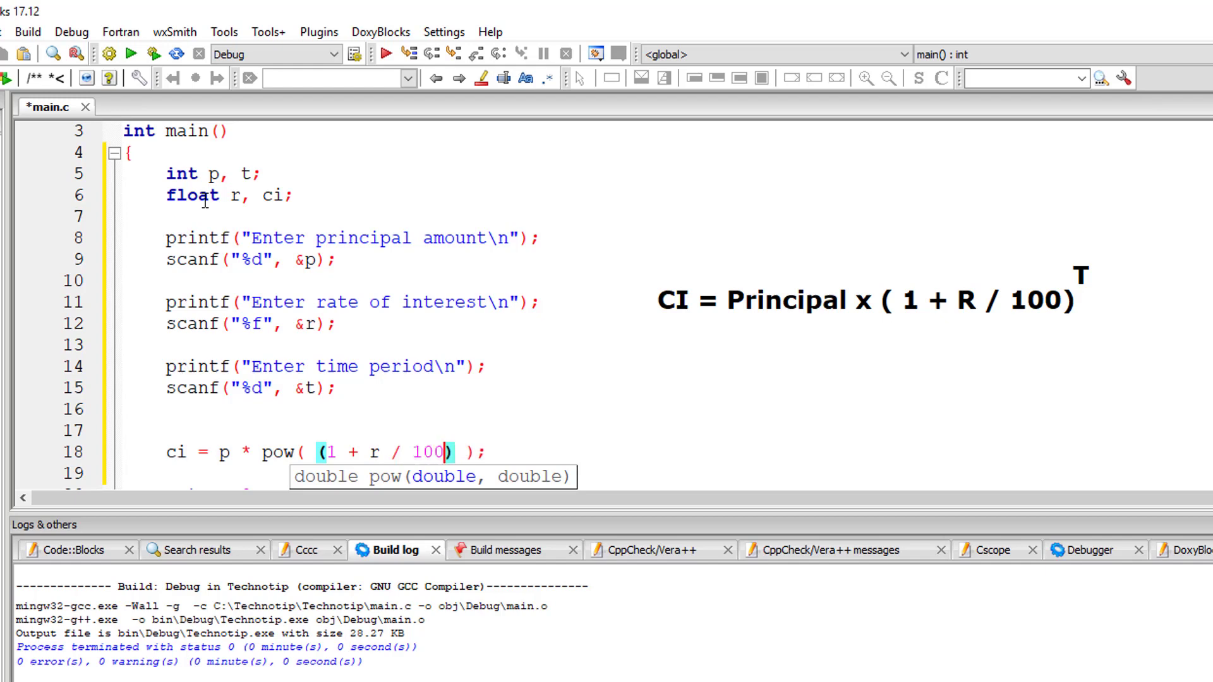
pyautogui.write(', t')
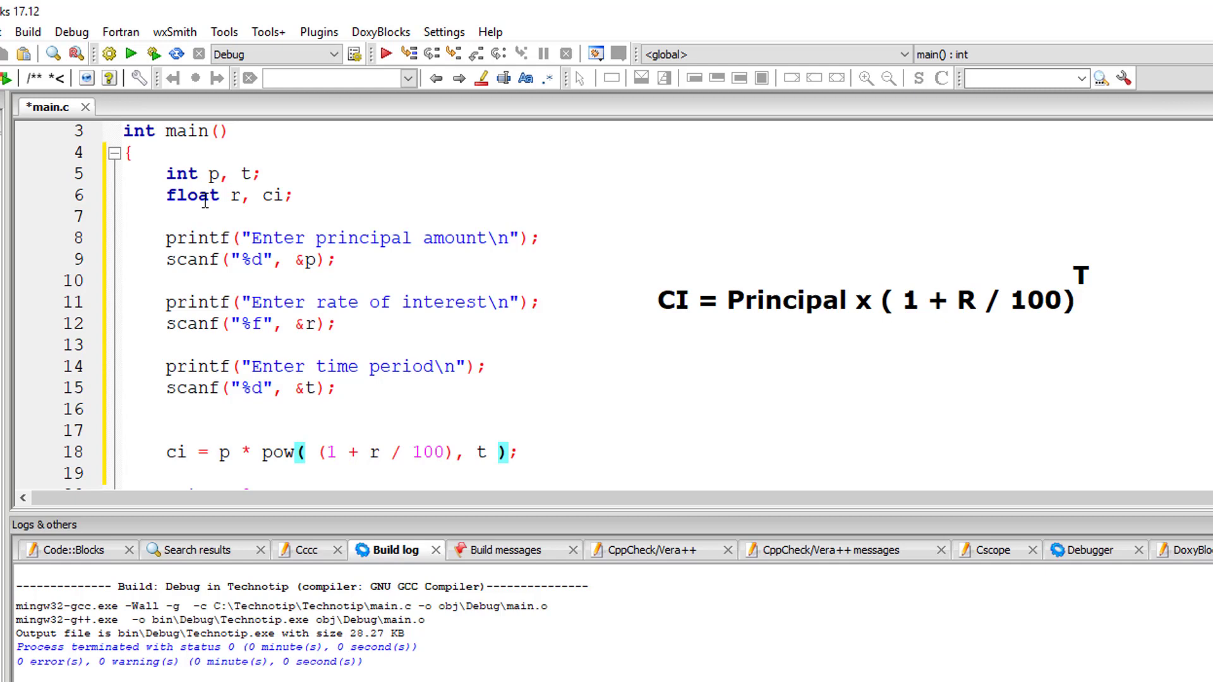
# Insert '#include<math.h>' below '#include<stdio.h>'
pyautogui.write('#include<stdio.h>')
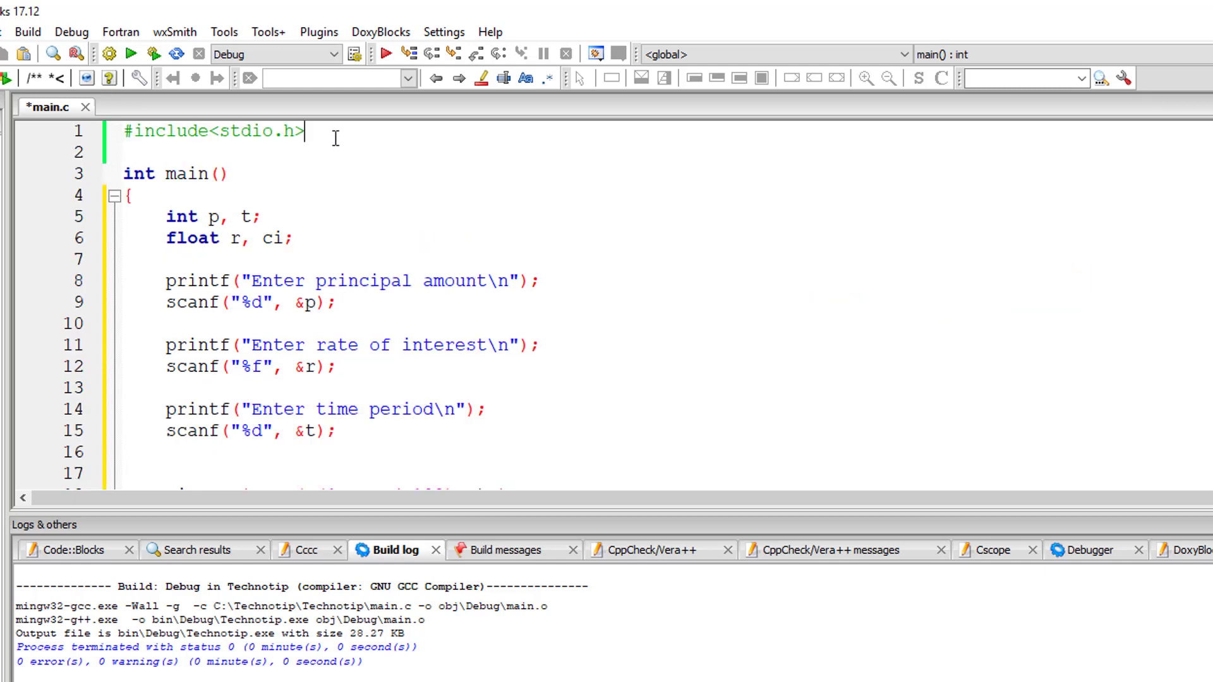
pyautogui.write('#')
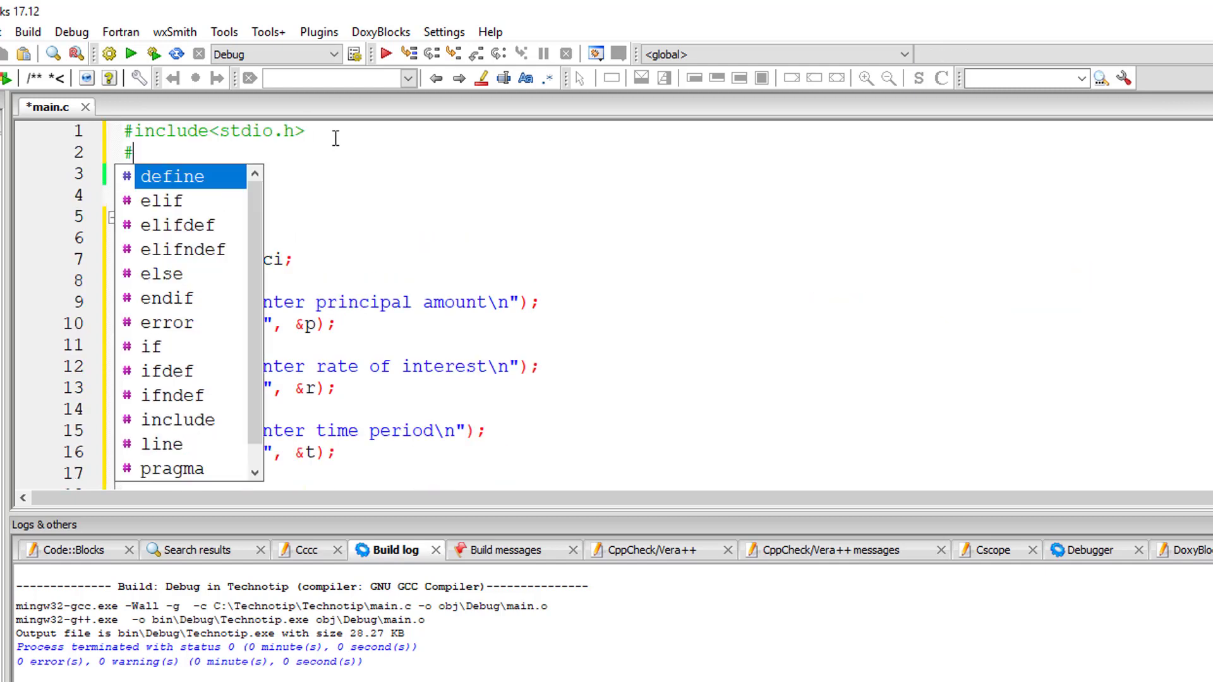
pyautogui.write('include<m')
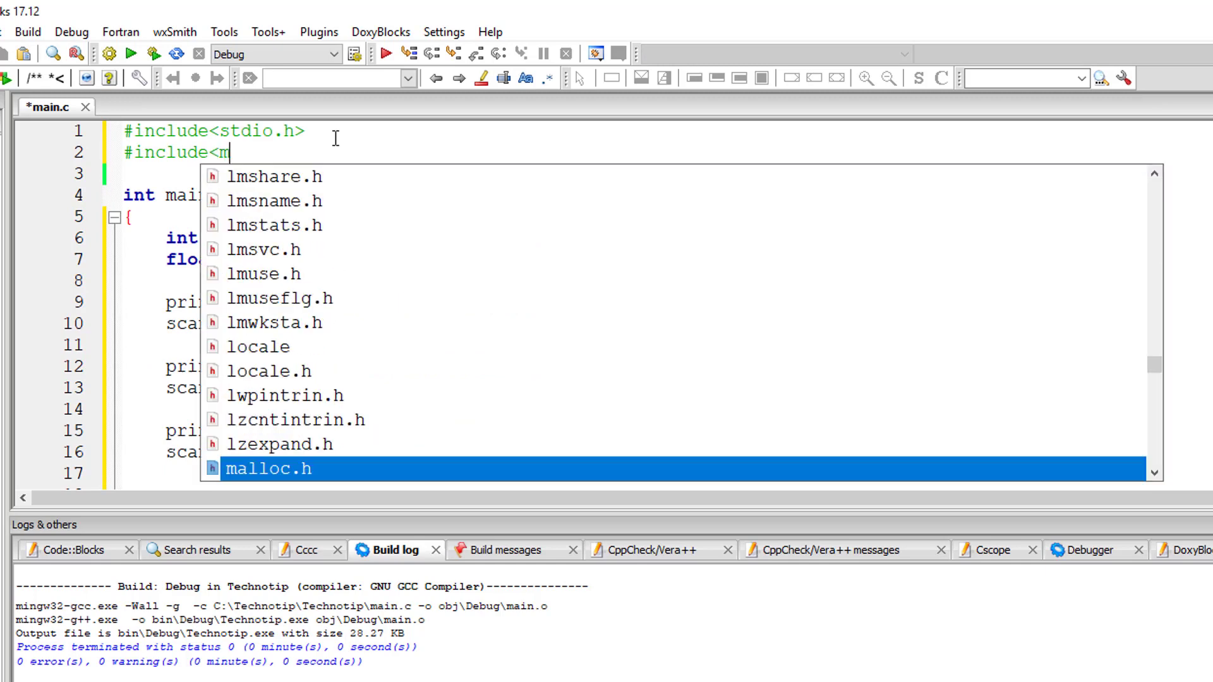
pyautogui.write('ath.h>')
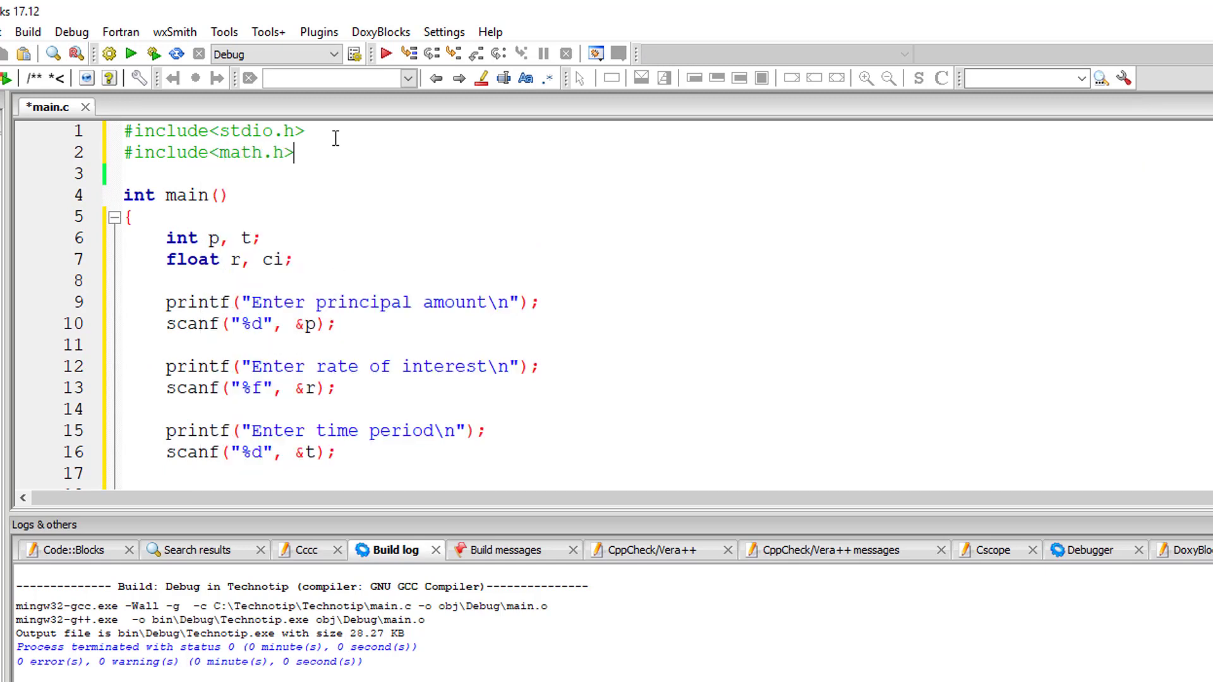
pyautogui.scroll(-3)
pyautogui.write('printf("')
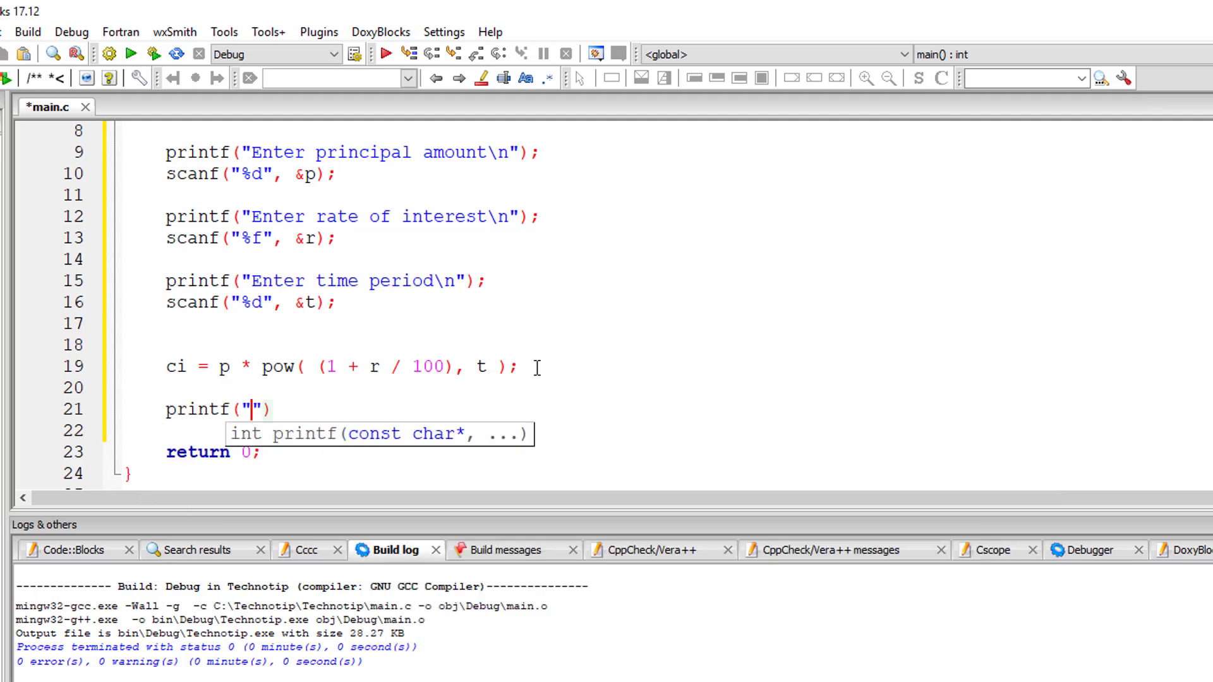
# Write 'printf("Compound Interest is %f\n", ci);' below the formula
pyautogui.write('Compound Interest')
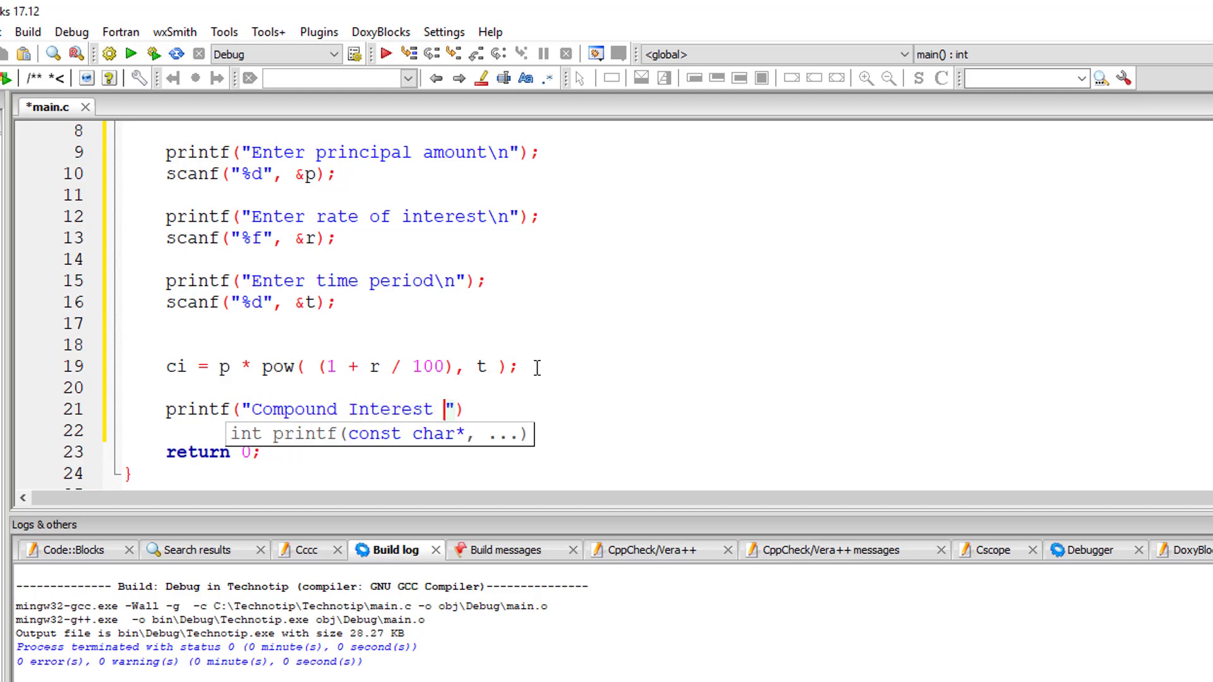
pyautogui.write('is %f\\')
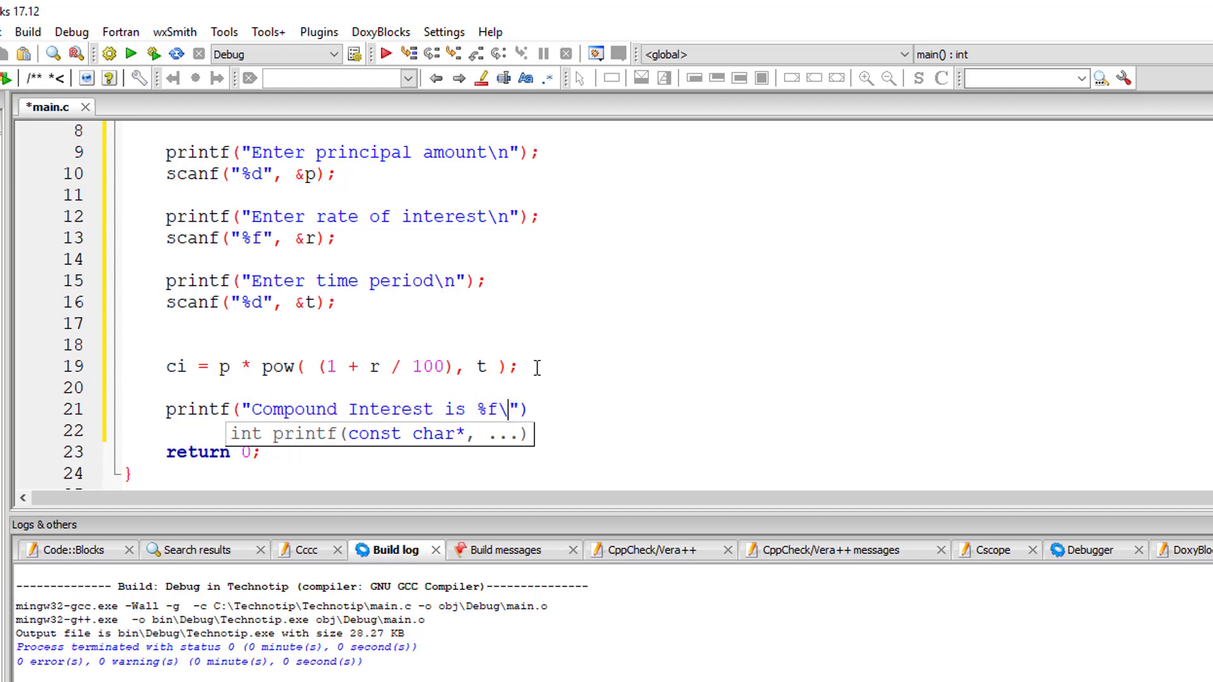
pyautogui.write('n", ci);')
pyautogui.write('1000')
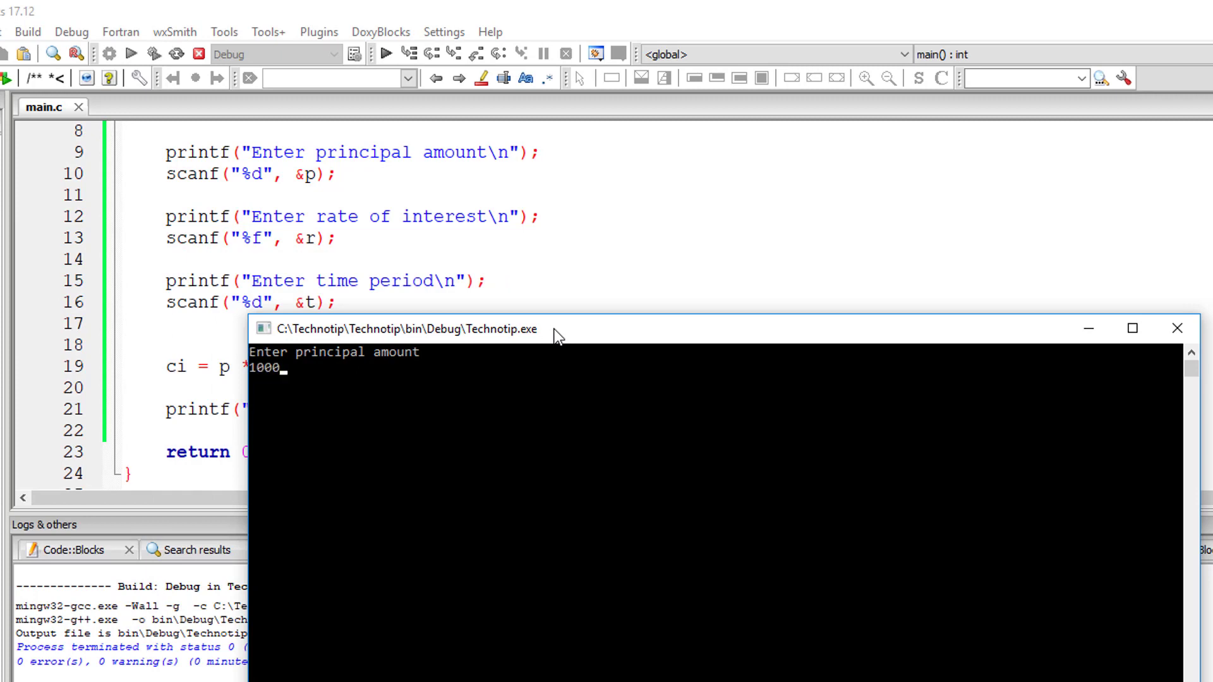
# Enter 1000, 8.5 and 3 in the console, yielding Compound Interest is 1277.289185
pyautogui.press('enter')
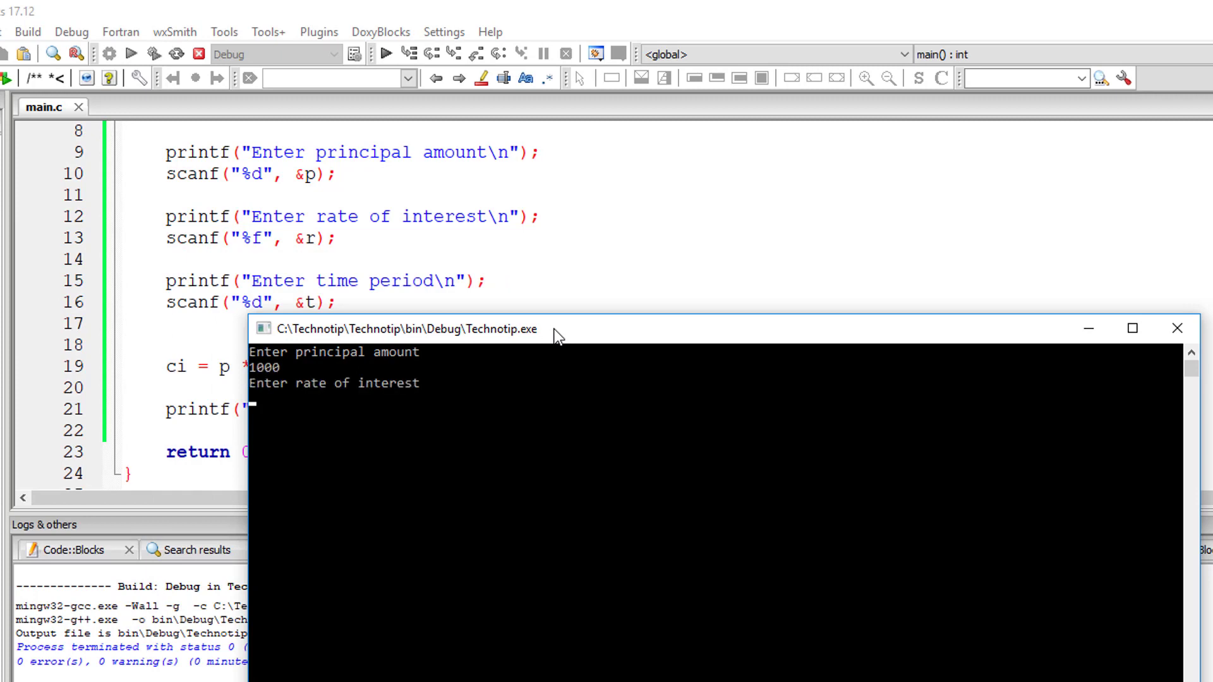
pyautogui.write('8.5')
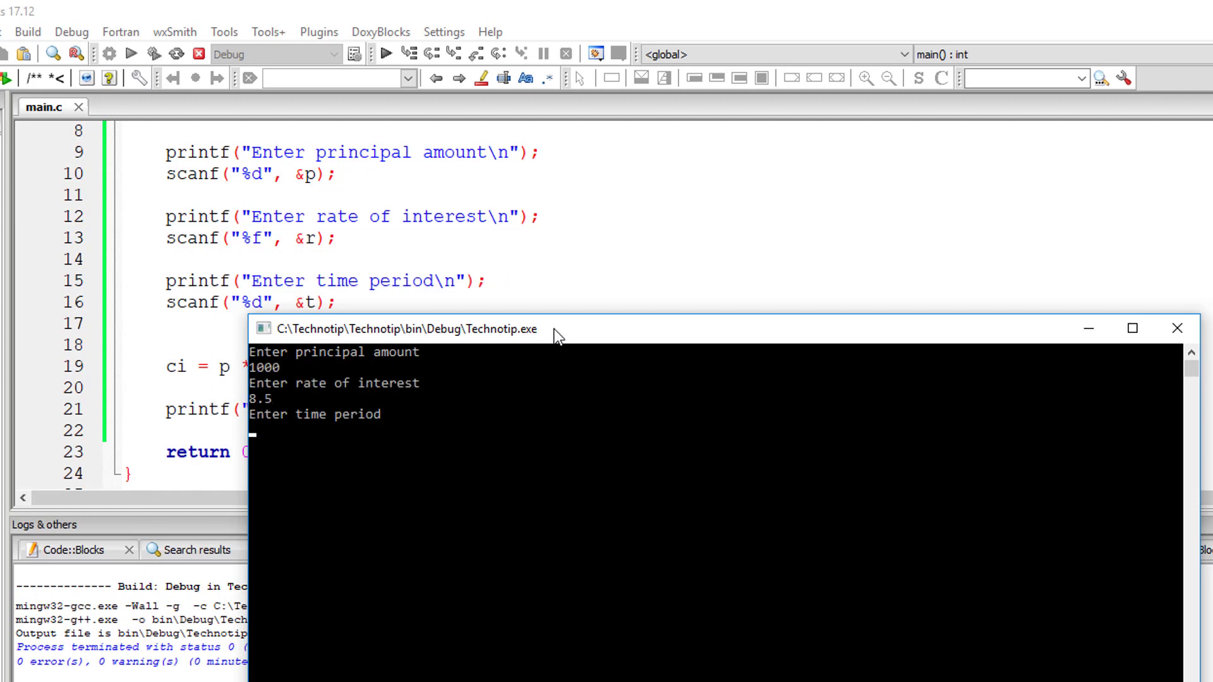
pyautogui.write('3')
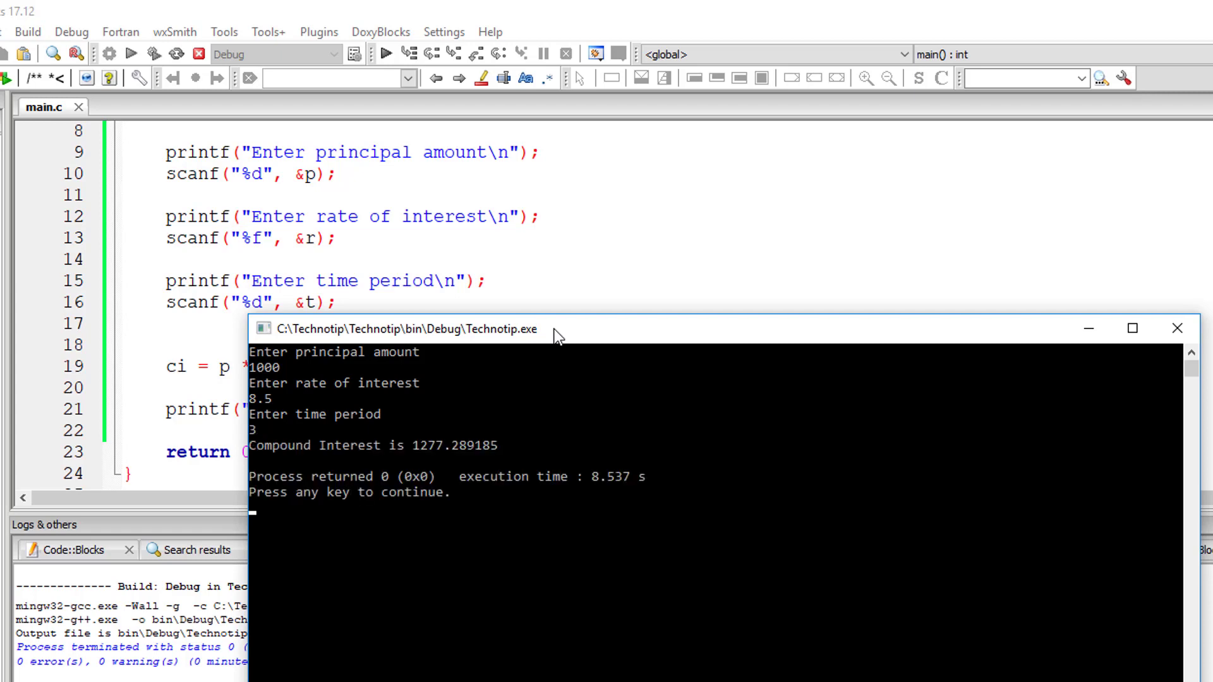
pyautogui.moveTo(525, 472)
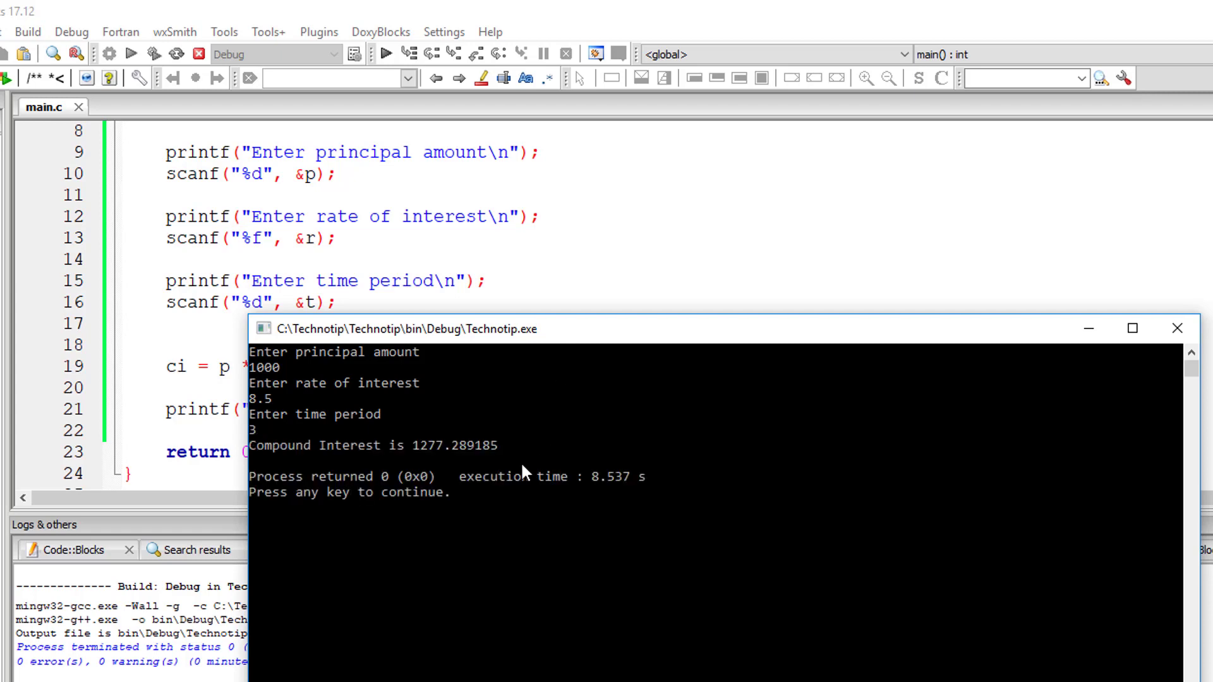
pyautogui.moveTo(1133, 328)
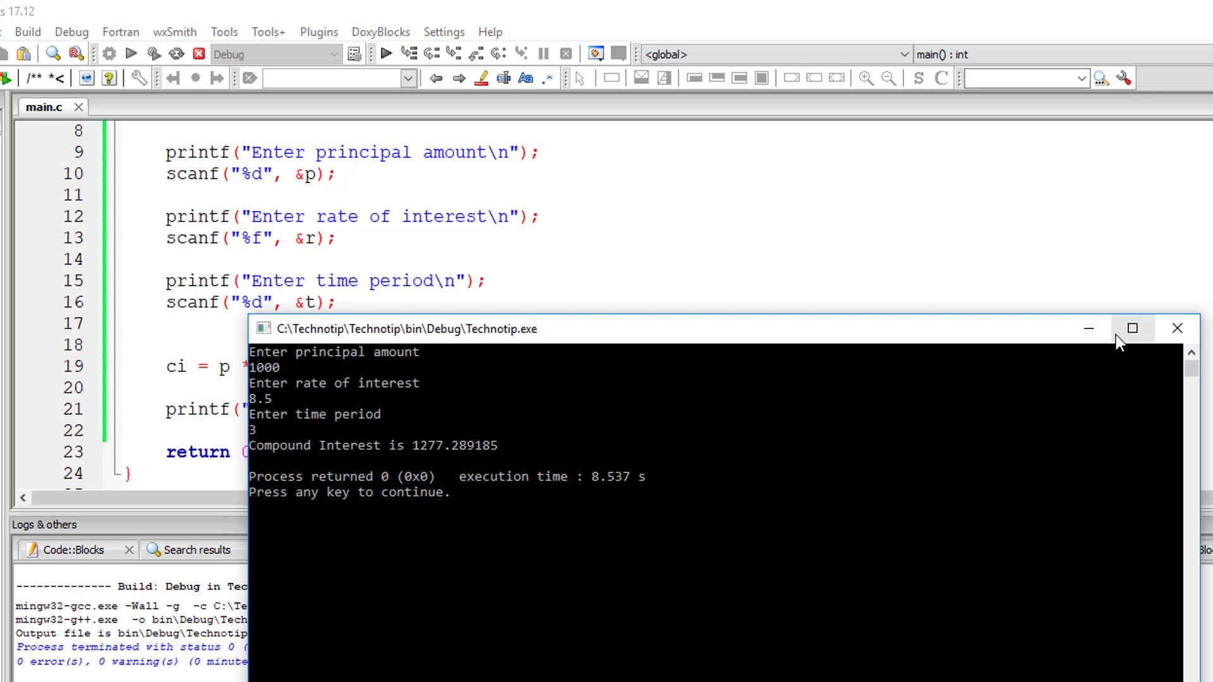